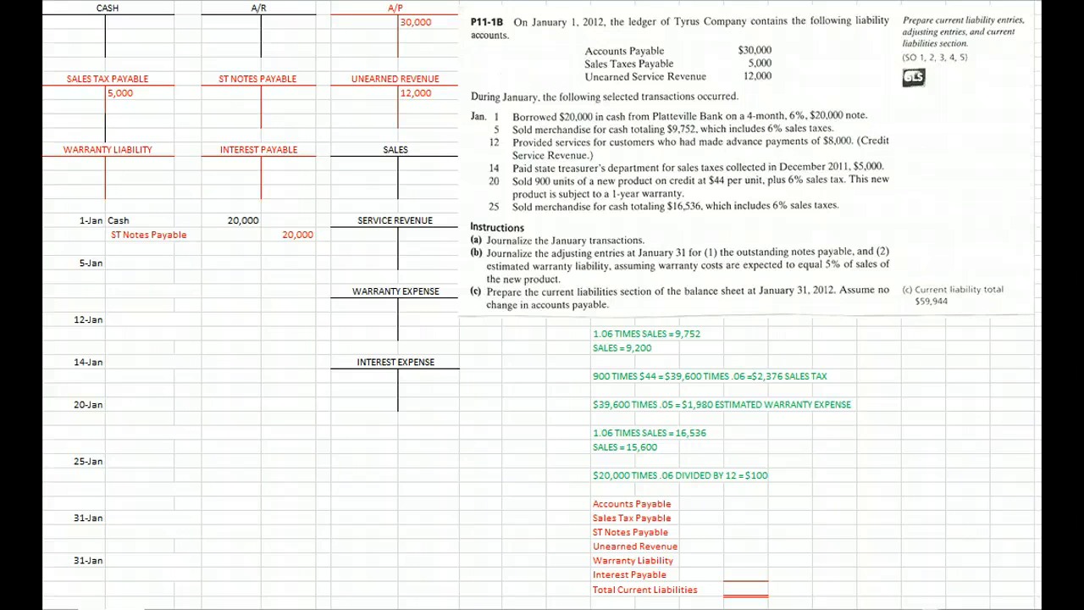
# - Enter the 5-Jan entry Cash 9,752 / Sales 9,200 / Sales Tax Payable 552, tax line in red
pyautogui.click(136, 220)
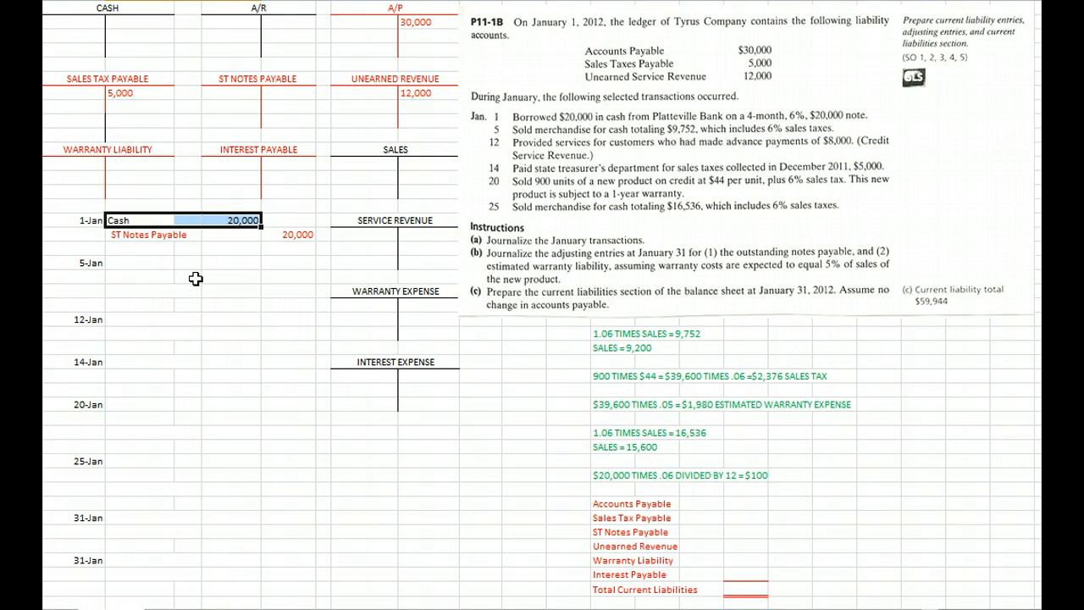
pyautogui.click(136, 234)
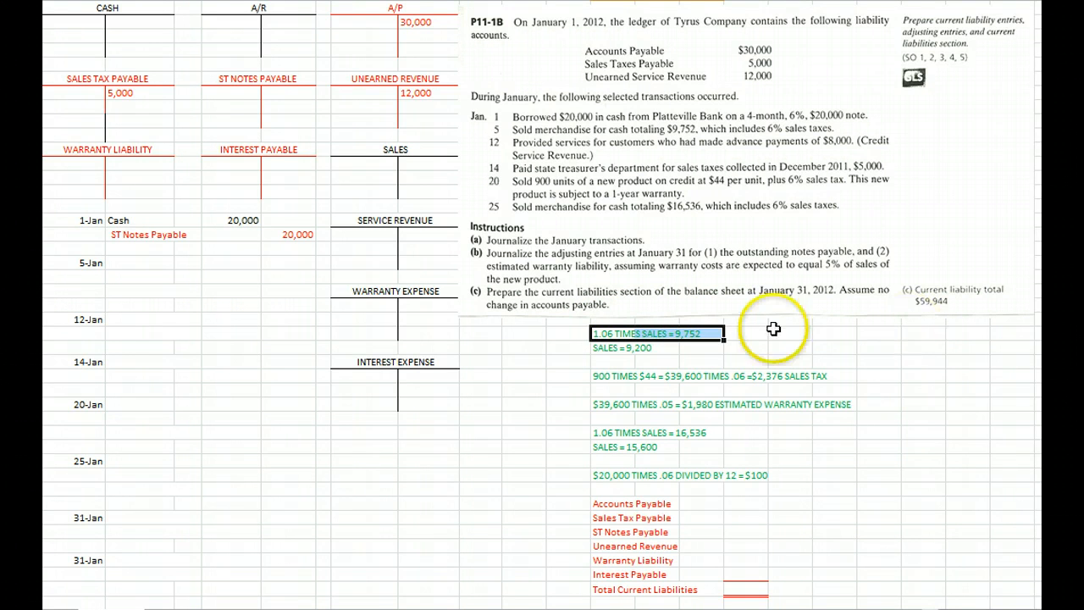
pyautogui.click(789, 332)
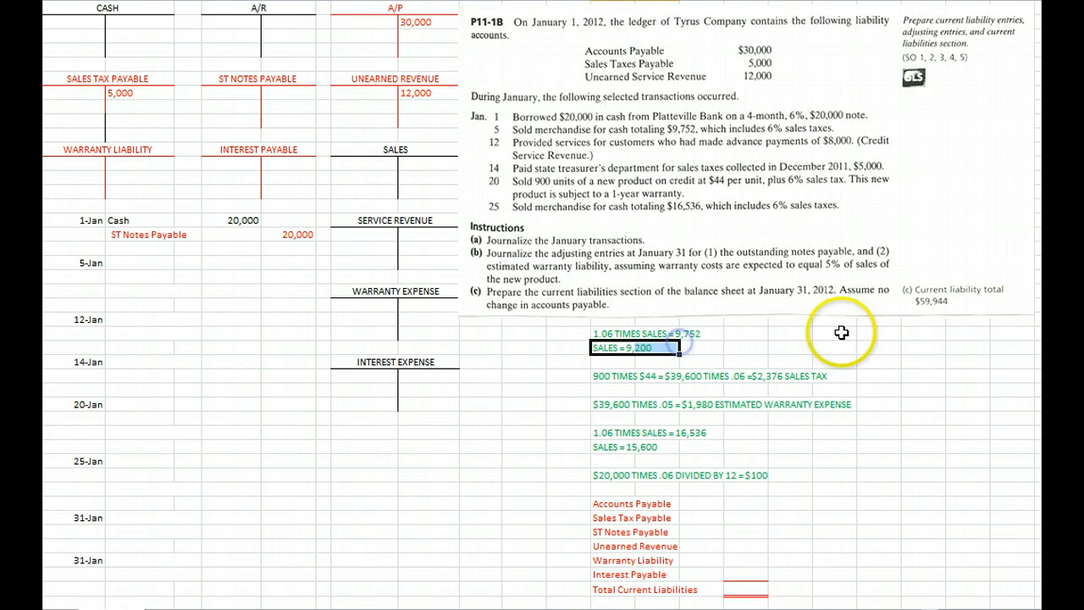
pyautogui.moveTo(144, 264)
pyautogui.write('Sales Tax Payable')
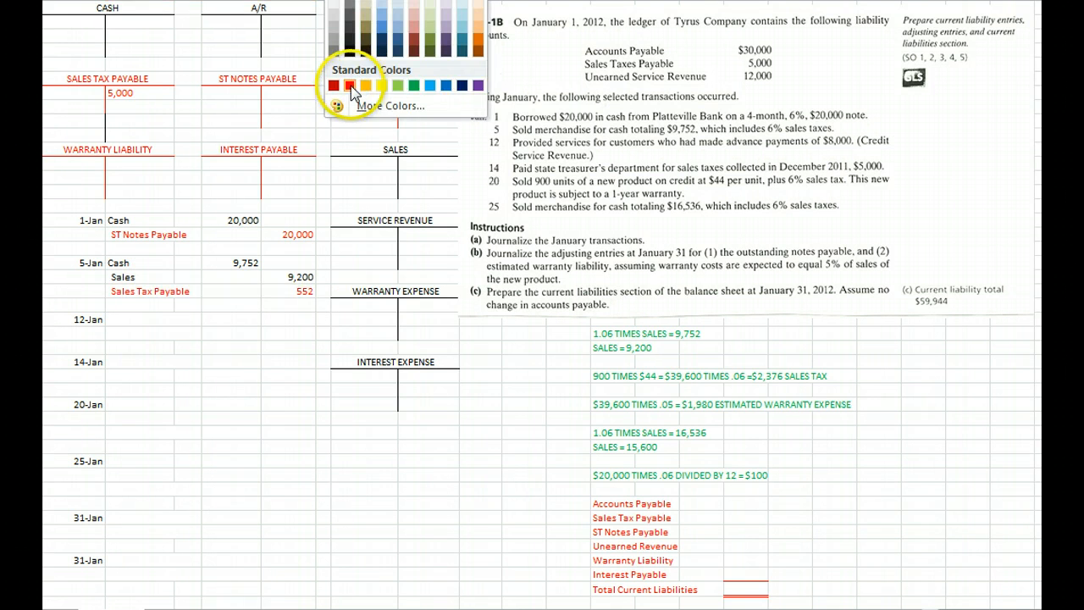
pyautogui.click(342, 84)
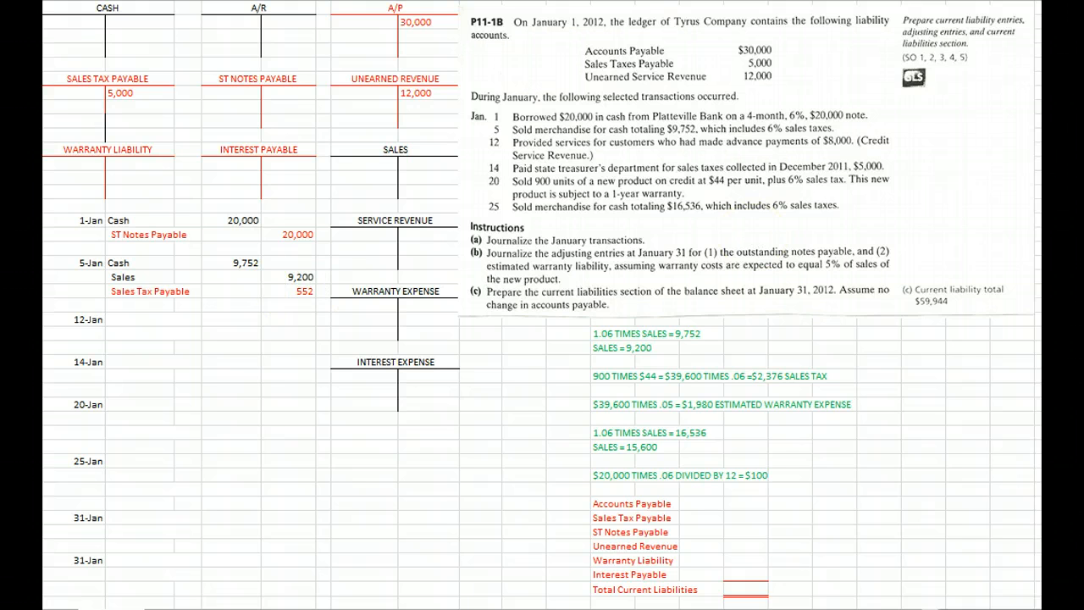
pyautogui.moveTo(911, 229)
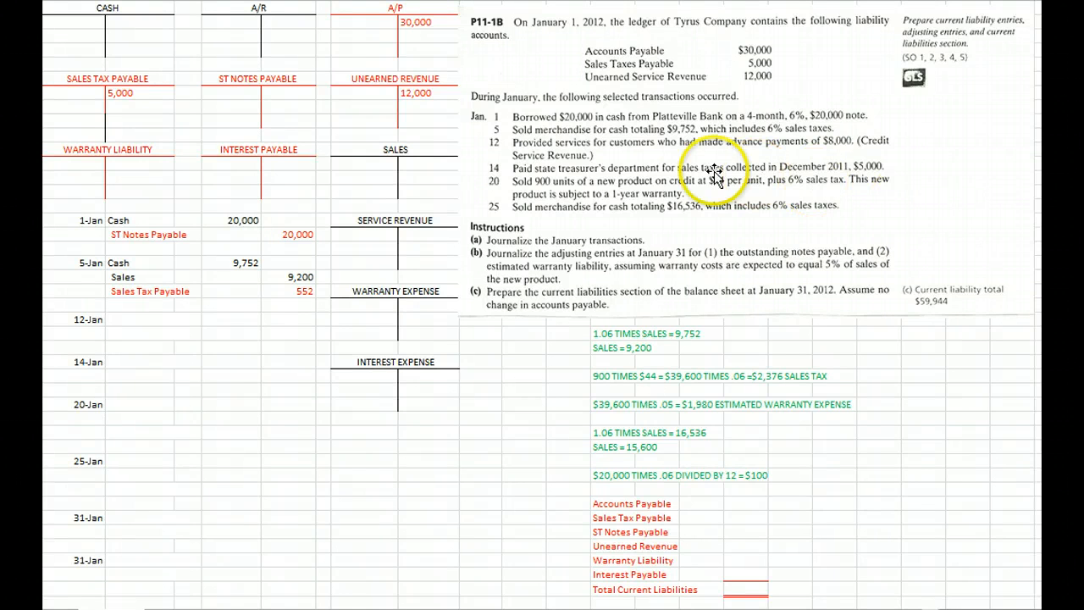
pyautogui.moveTo(503, 156)
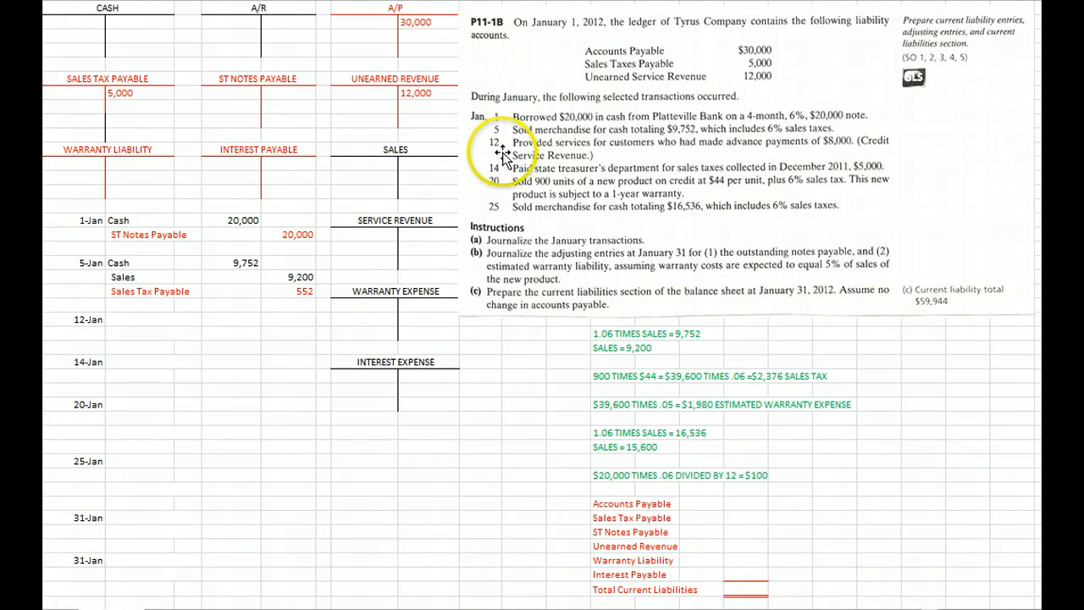
pyautogui.moveTo(864, 166)
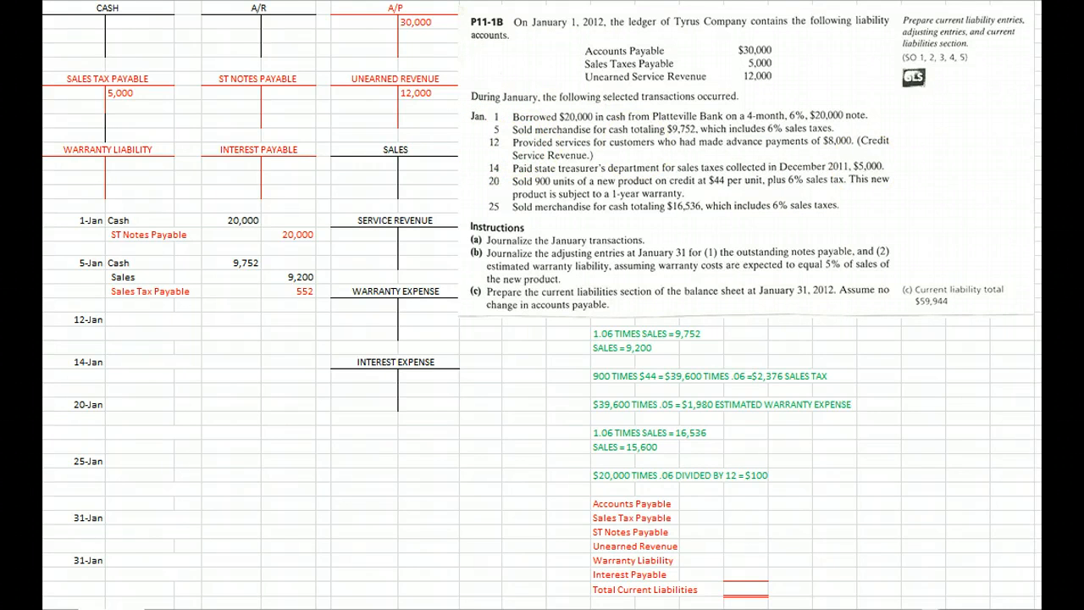
pyautogui.moveTo(982, 278)
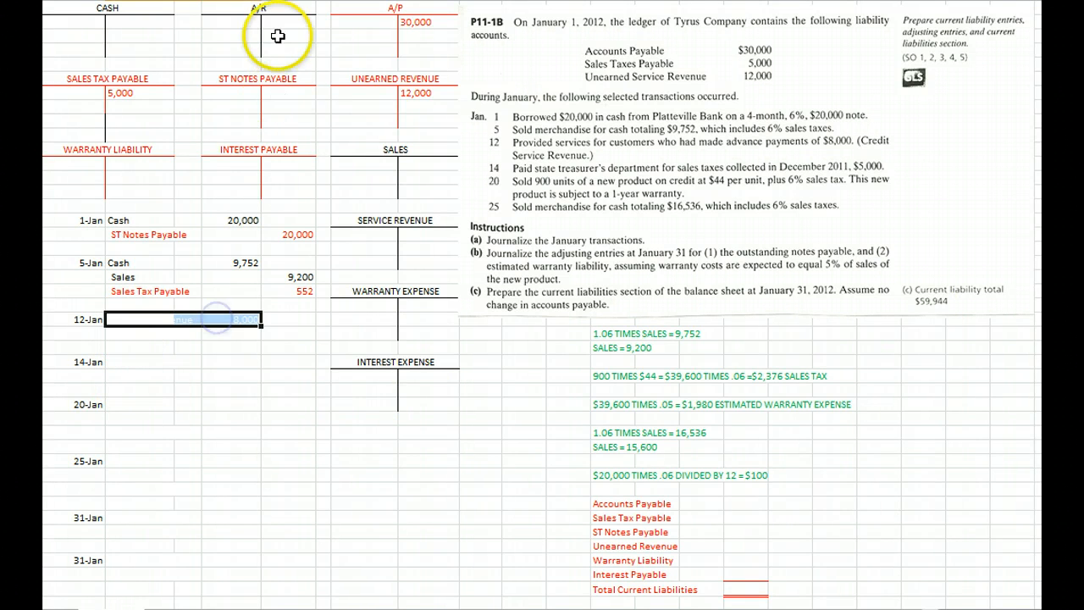
# - Enter Unearned Revenue 8,000 debit and start the Service Revenue 8,000 credit line
pyautogui.write('Unearned Revenue\t8,000')
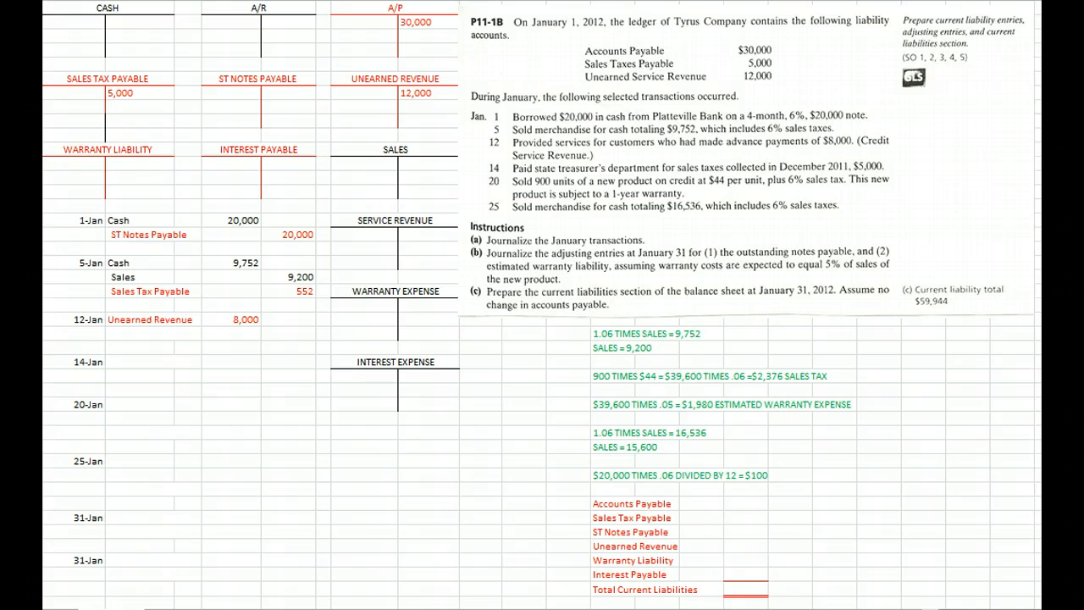
pyautogui.click(139, 332)
pyautogui.write('Sarvice Revenue')
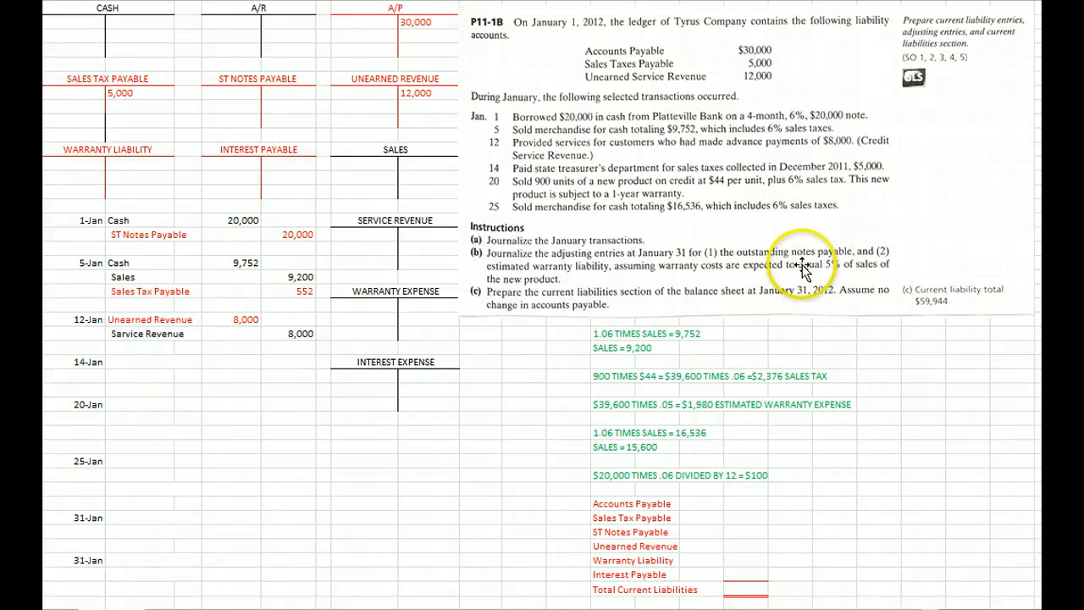
pyautogui.moveTo(906, 193)
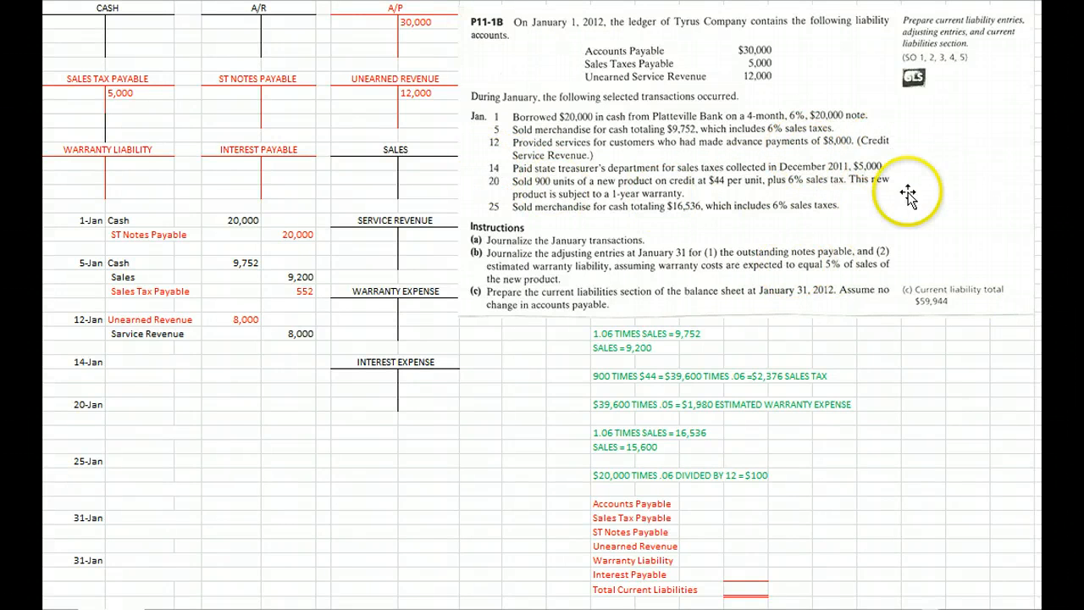
pyautogui.moveTo(732, 307)
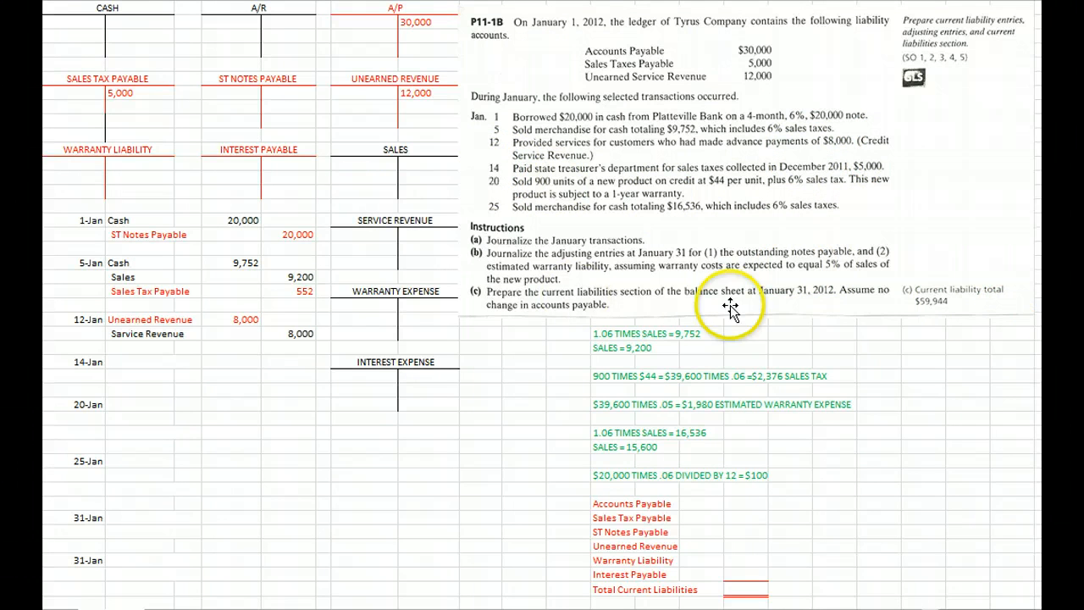
pyautogui.moveTo(137, 359)
pyautogui.write('41,976')
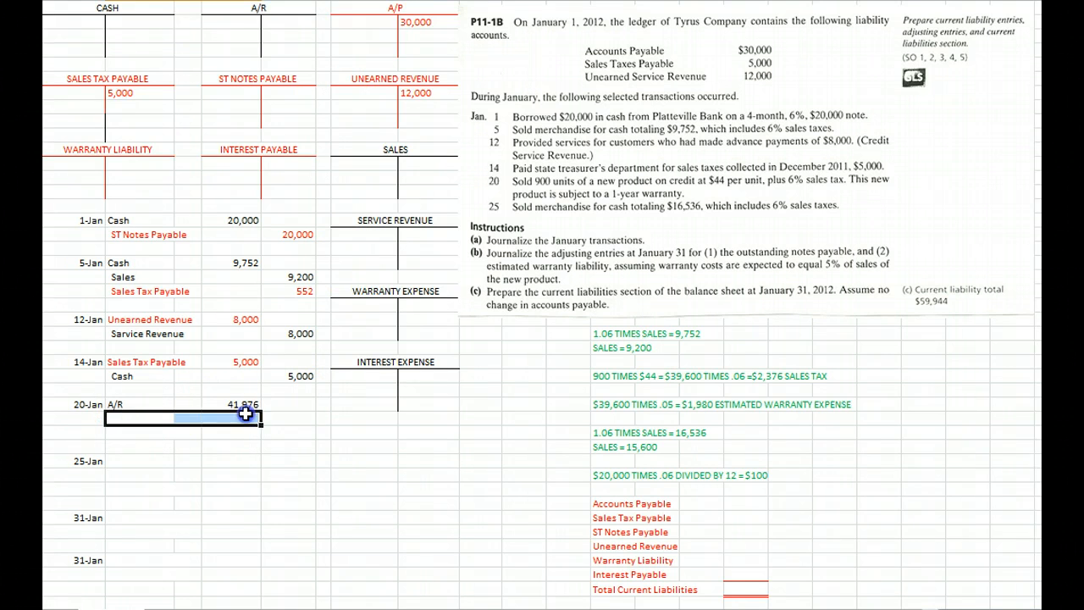
# - Enter the Sales 39,600 credit and start the Sales Tax Payable 2,376 line for 20-Jan
pyautogui.write('39,600')
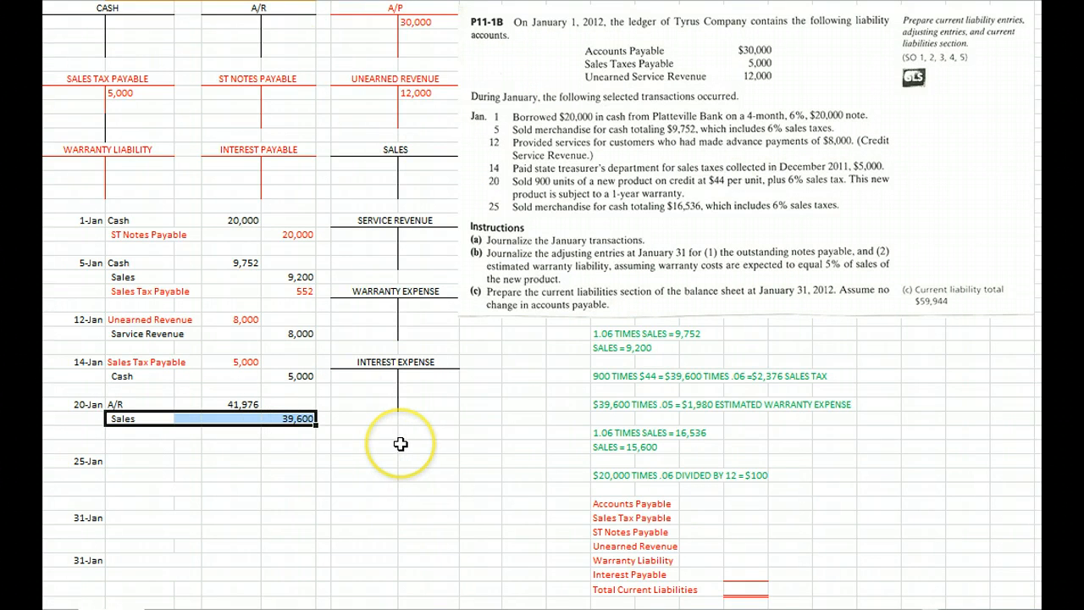
pyautogui.click(139, 431)
pyautogui.write('Sales Tax Payable')
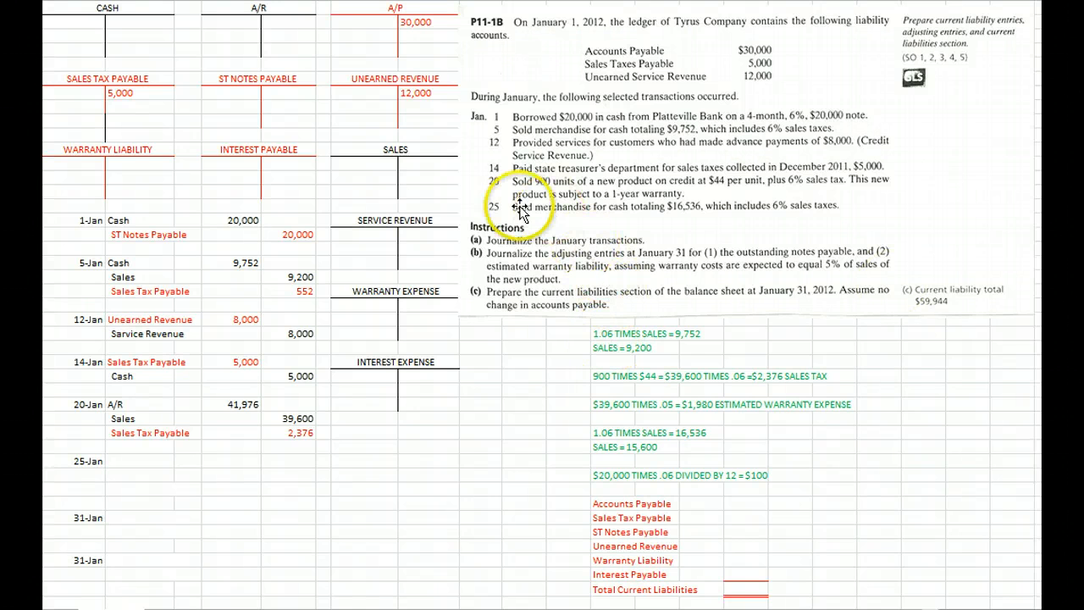
pyautogui.moveTo(847, 222)
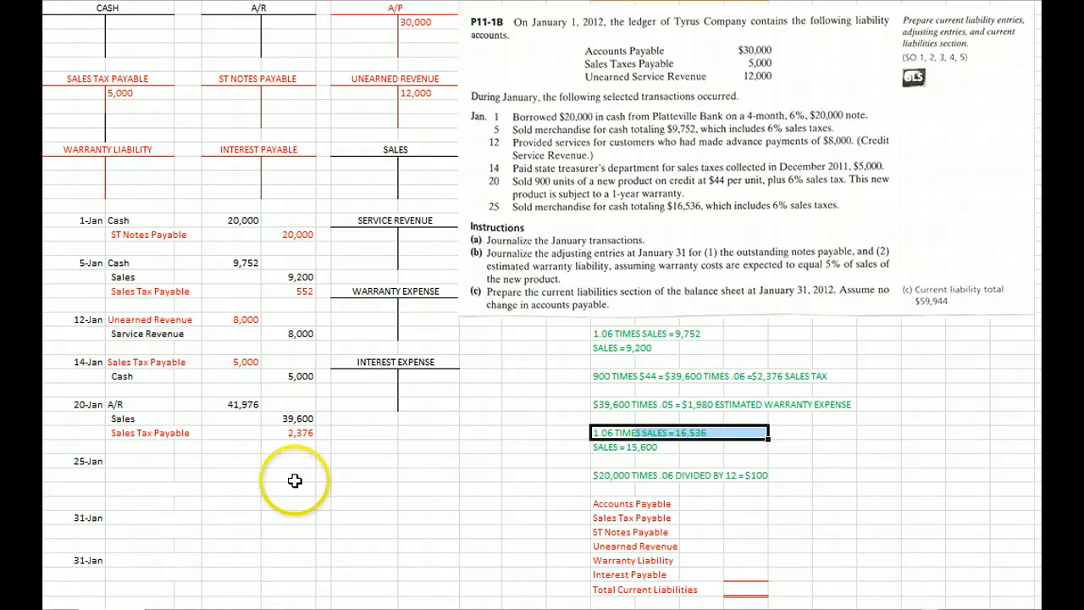
# - Enter Cash 16,536 debit, Sales 15,600 and Sales Tax Payable 936 credits for 25-Jan
pyautogui.click(144, 460)
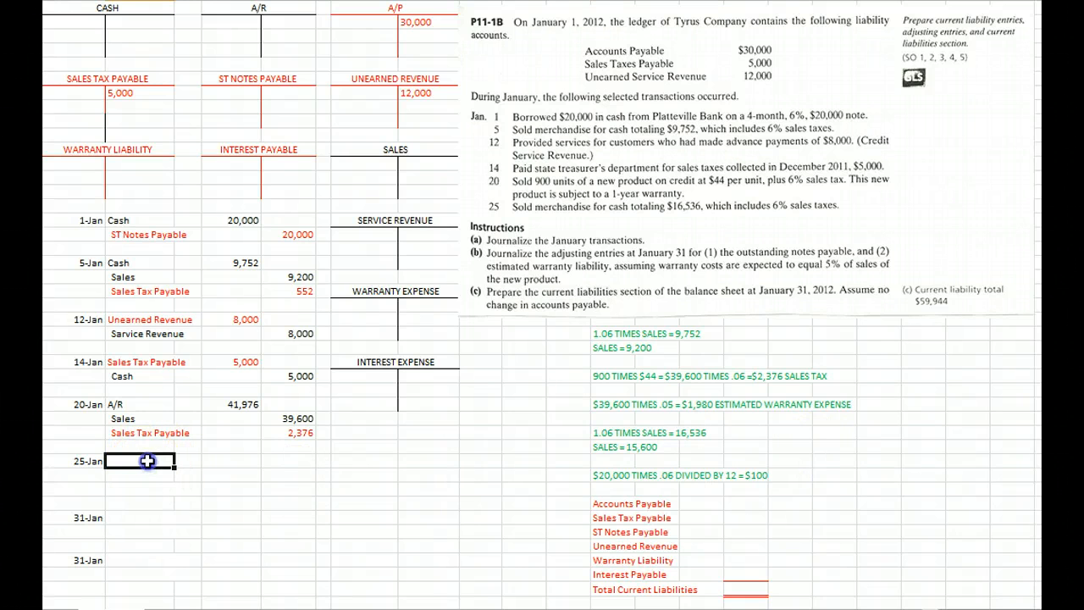
pyautogui.write('16,536')
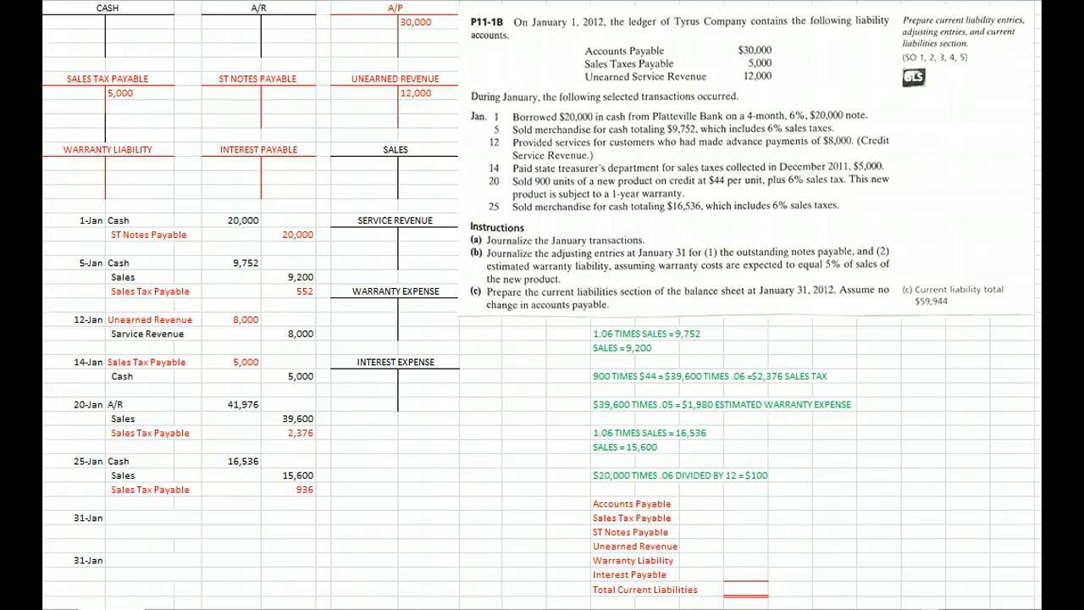
pyautogui.click(231, 461)
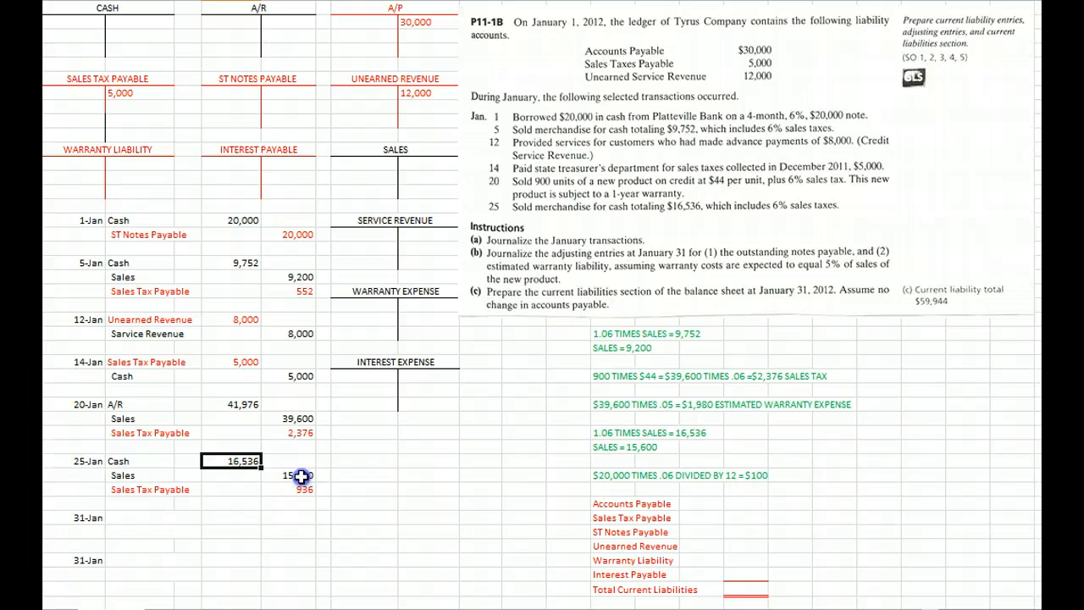
pyautogui.click(291, 474)
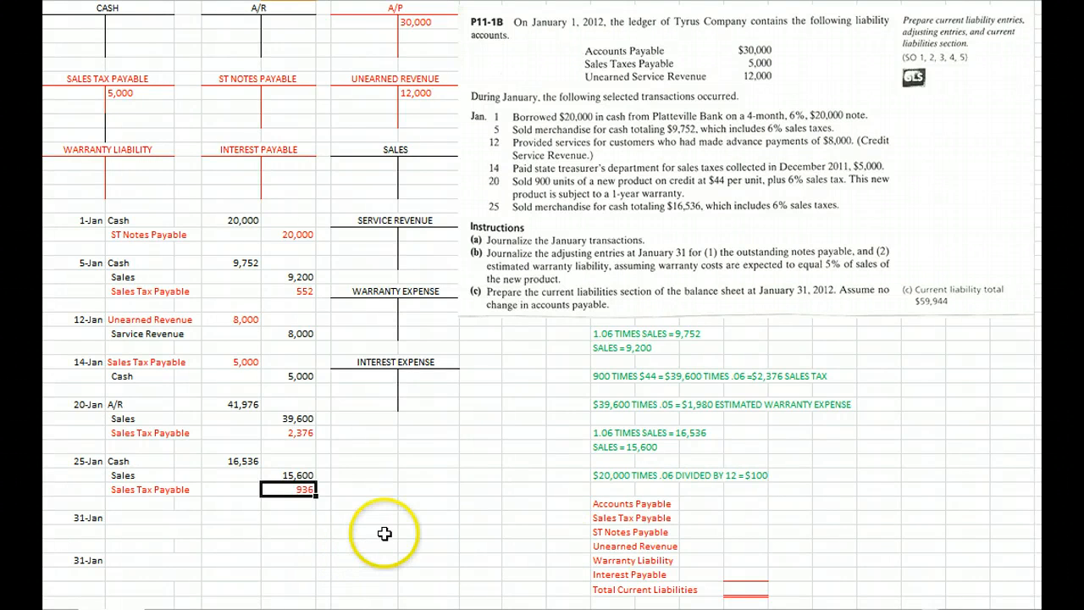
# - Enter Interest Expense 100 / Interest Payable 100 for 31-Jan with the payable line in red
pyautogui.click(678, 474)
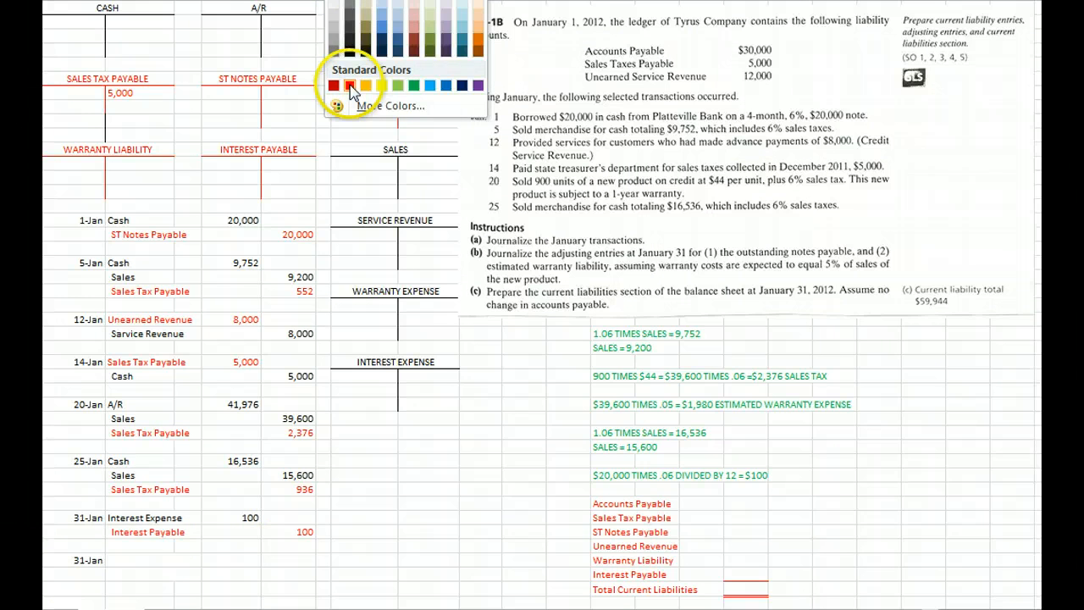
pyautogui.click(342, 84)
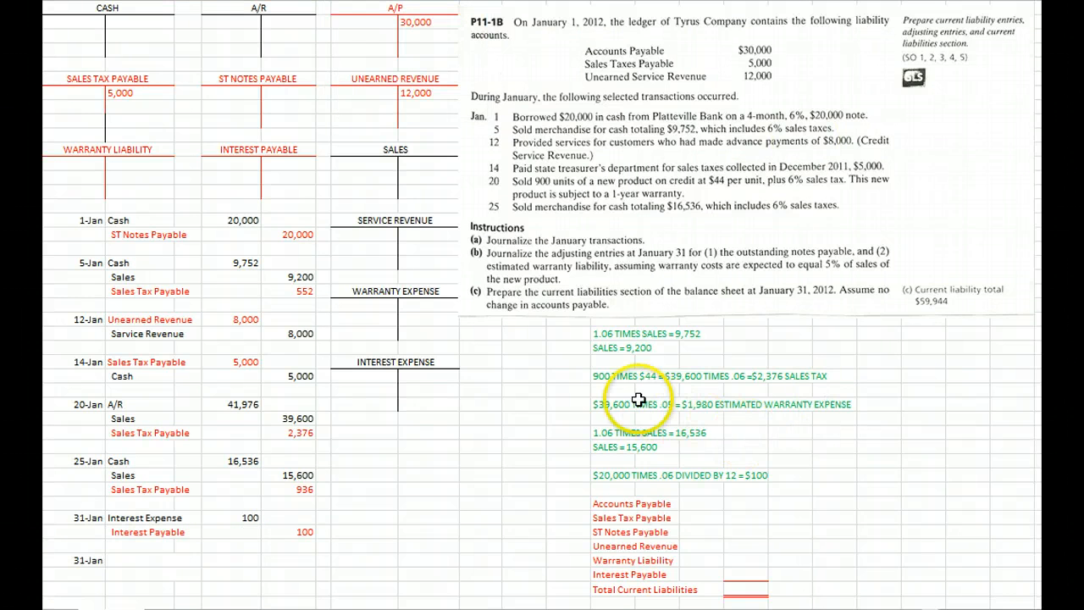
pyautogui.moveTo(736, 274)
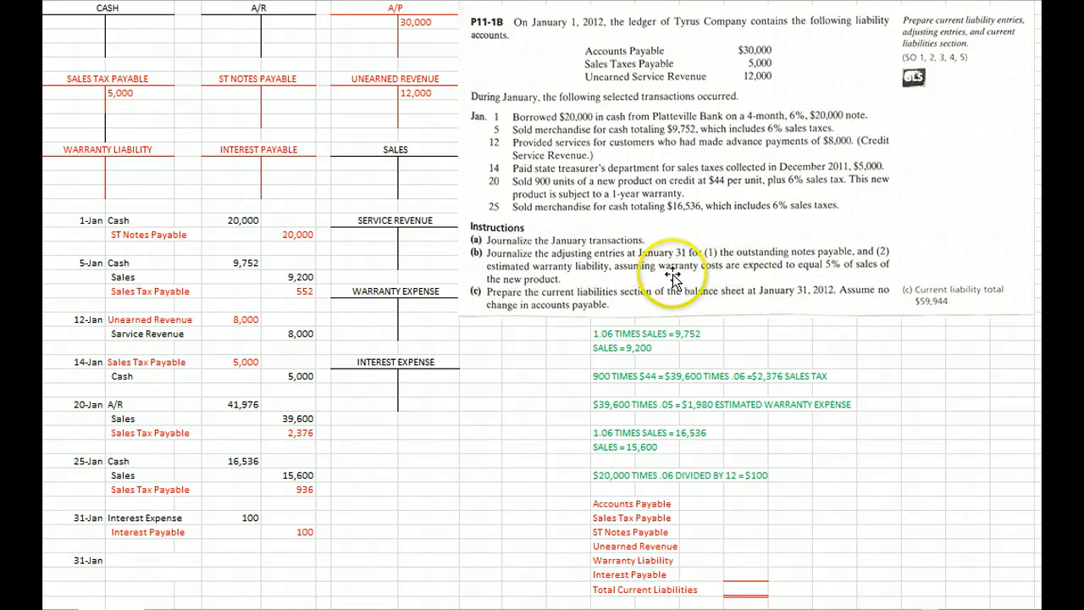
pyautogui.moveTo(669, 282)
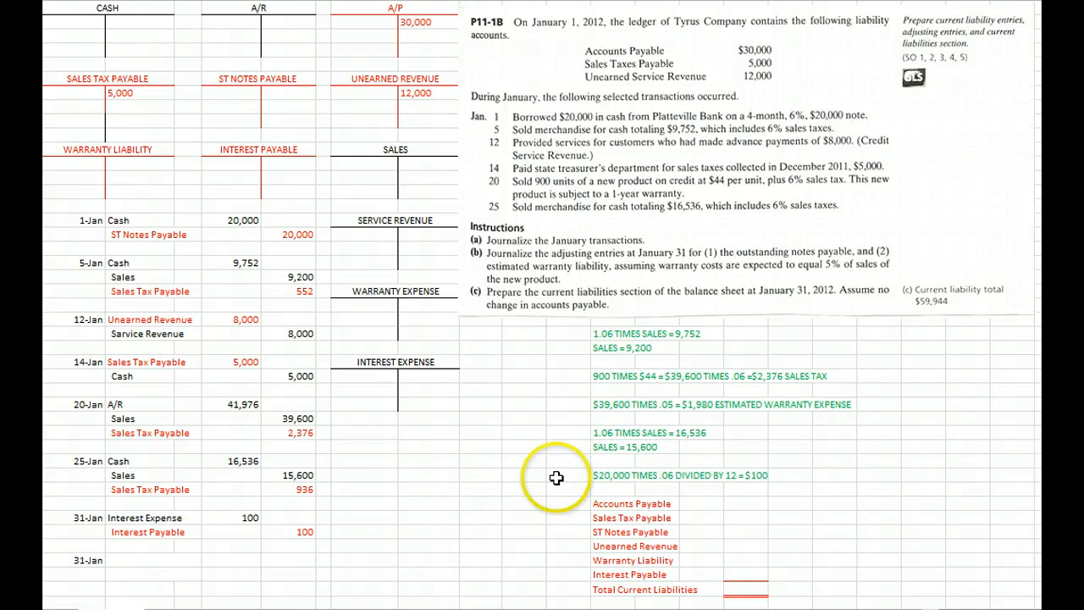
pyautogui.moveTo(616, 403)
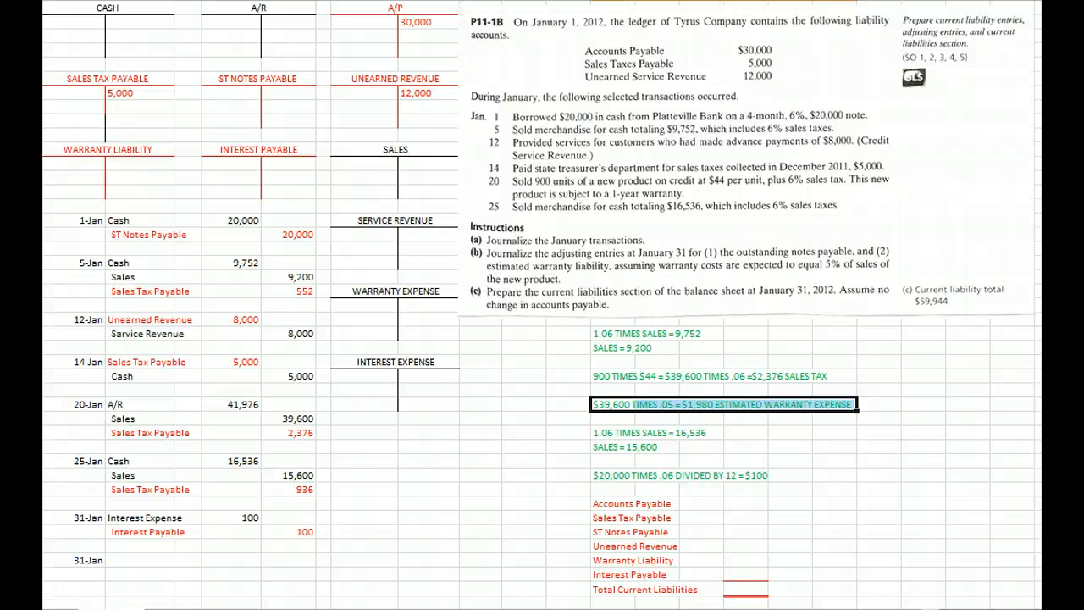
# - Enter Warranty Expense 1,980 / Warranty Liability 1,980 and post Cash and A/R to their T-accounts
pyautogui.click(152, 559)
pyautogui.write('Warranty Expense')
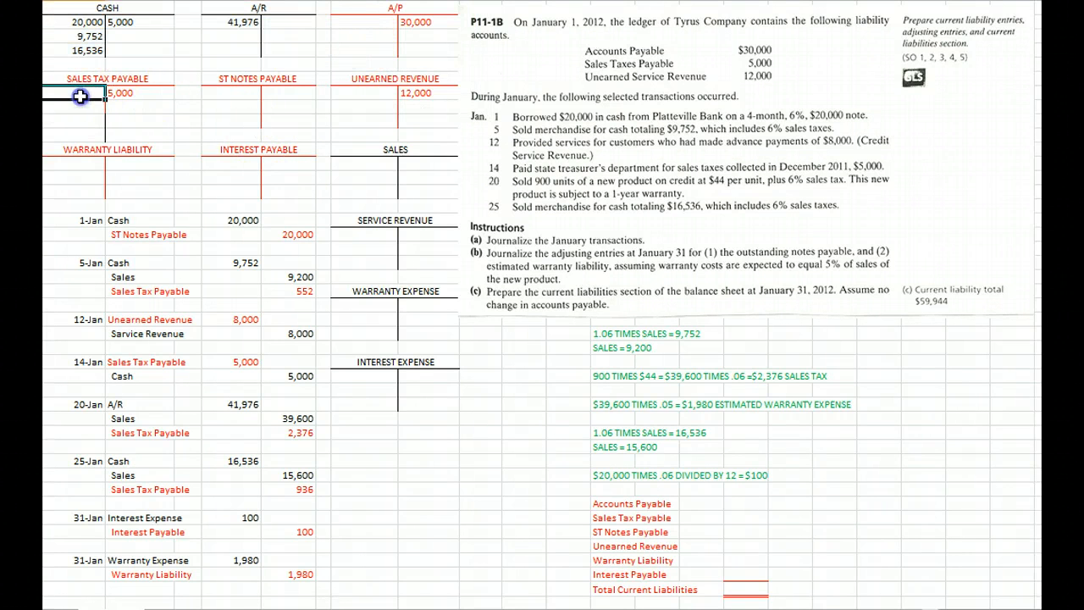
# - Post journal amounts to the Sales Tax Payable, Notes, Unearned, Warranty, Interest, Sales and expense T-accounts
pyautogui.moveTo(82, 94); pyautogui.dragTo(417, 124)
pyautogui.write('5,000')
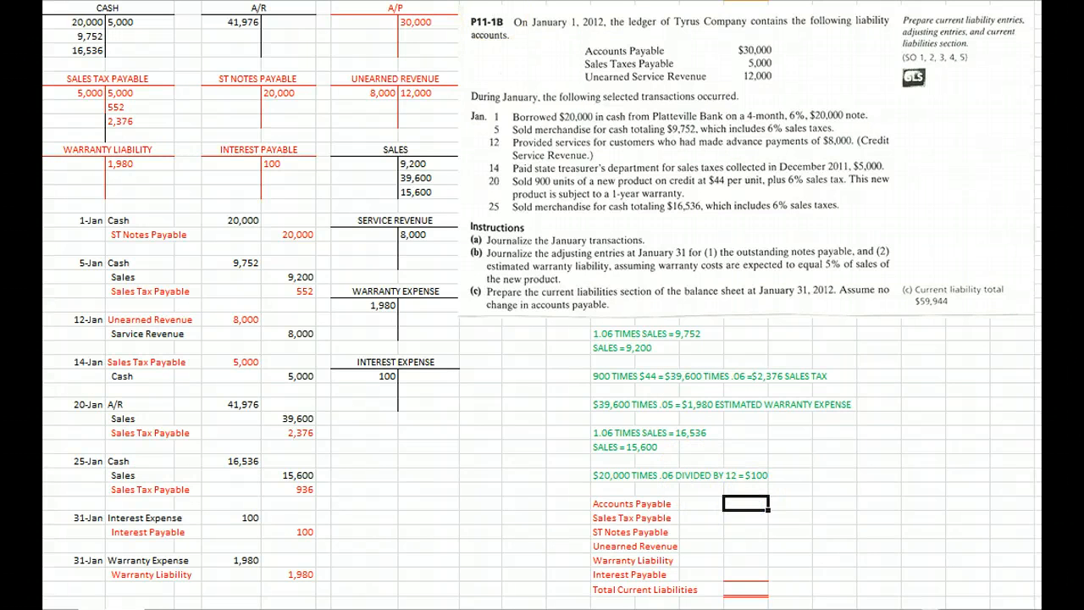
# - Enter Accounts Payable $30,000, Unearned 4,000 and the other balances, totaling 59,944 Current Liabilities
pyautogui.write('$30,000')
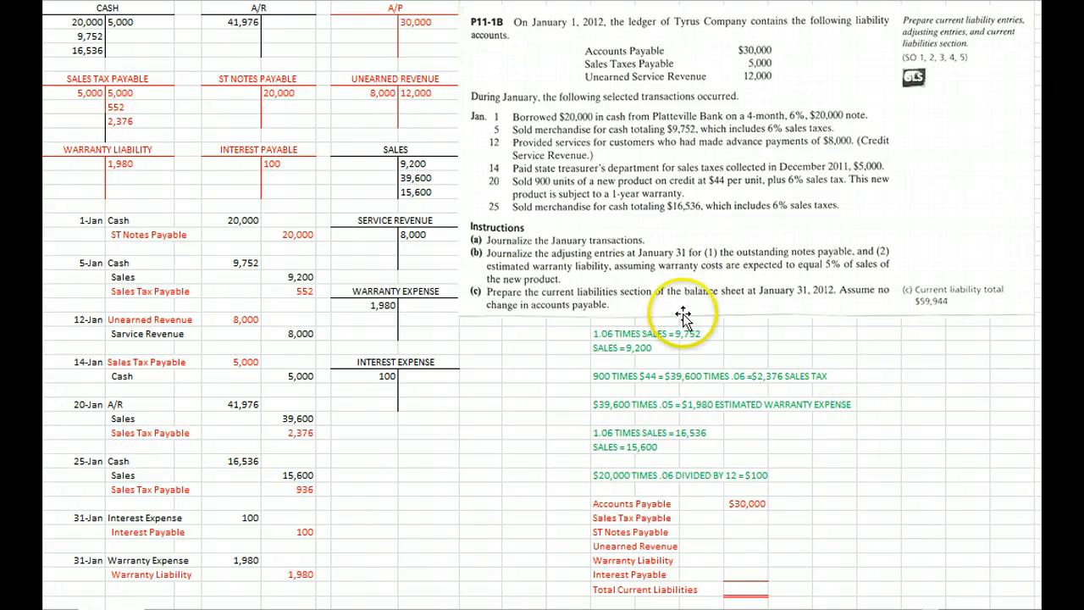
pyautogui.moveTo(75, 96)
pyautogui.write('20,000')
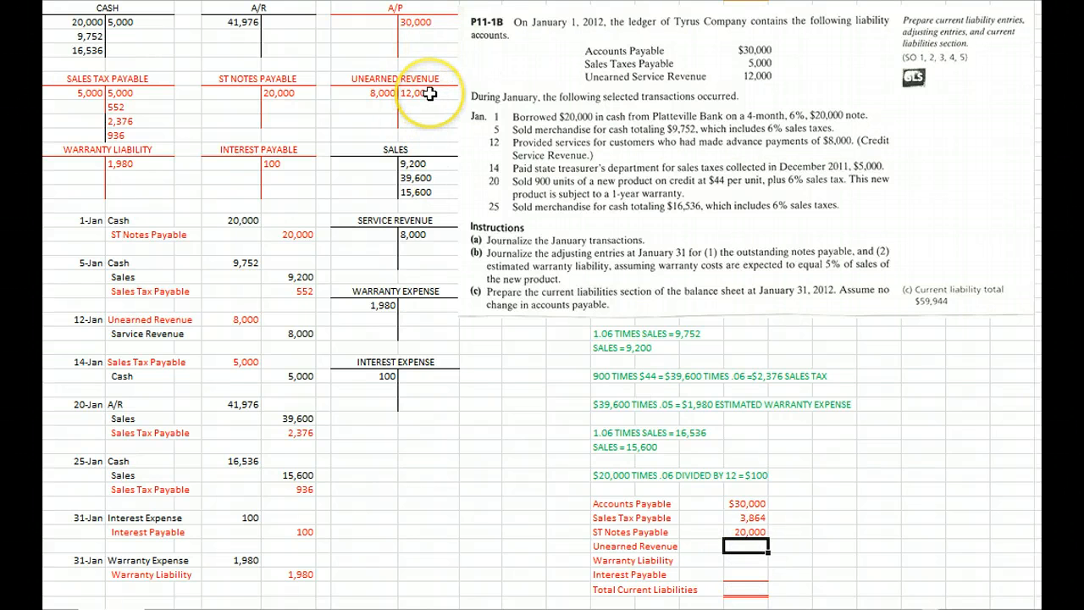
pyautogui.moveTo(366, 93)
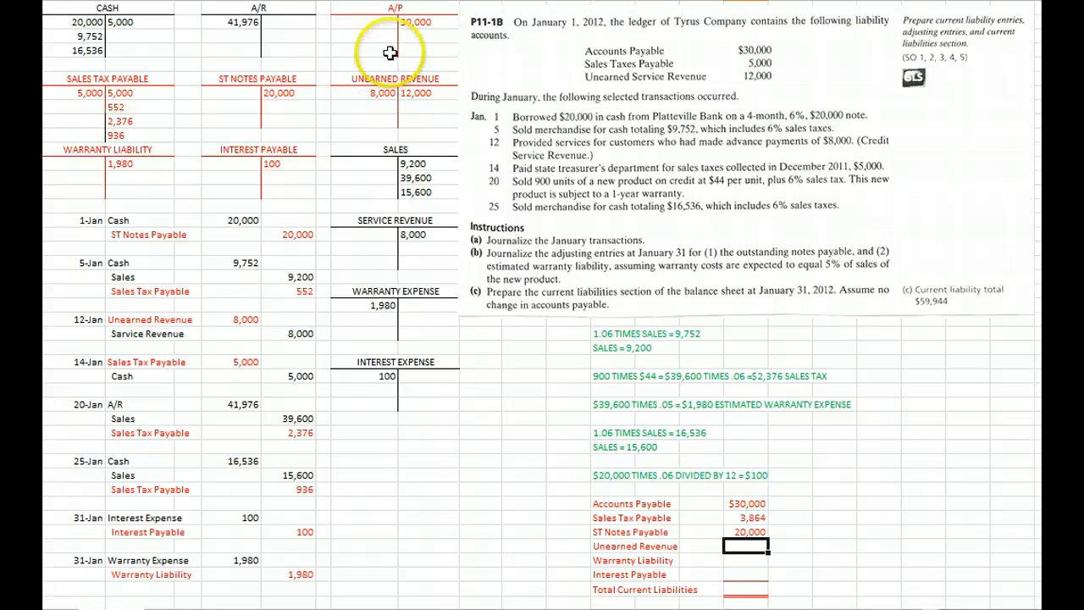
pyautogui.write('4,000')
pyautogui.click(745, 559)
pyautogui.write('1,980')
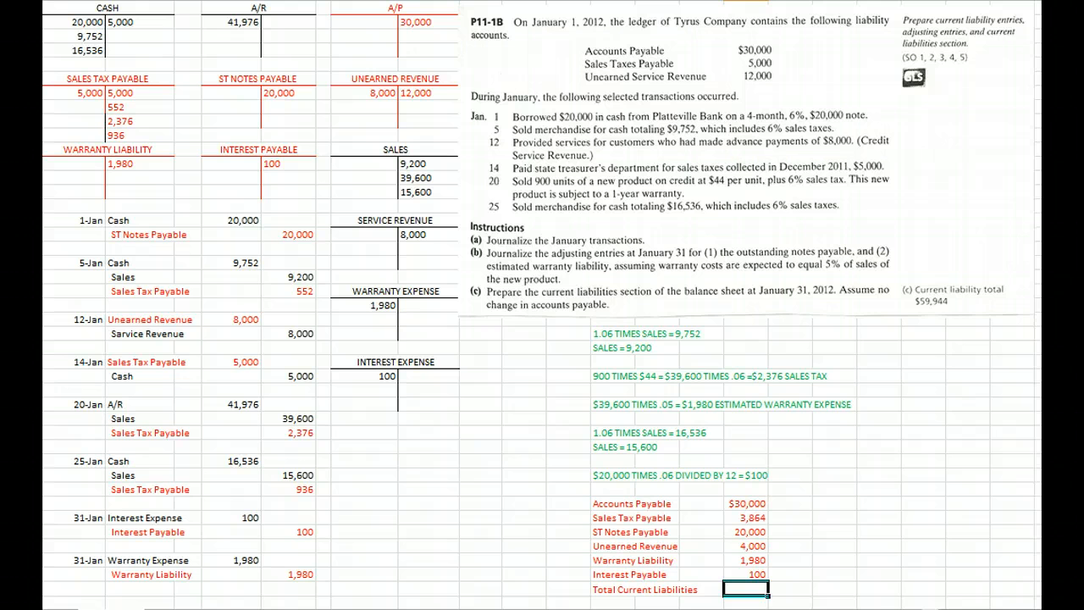
pyautogui.write('59,944')
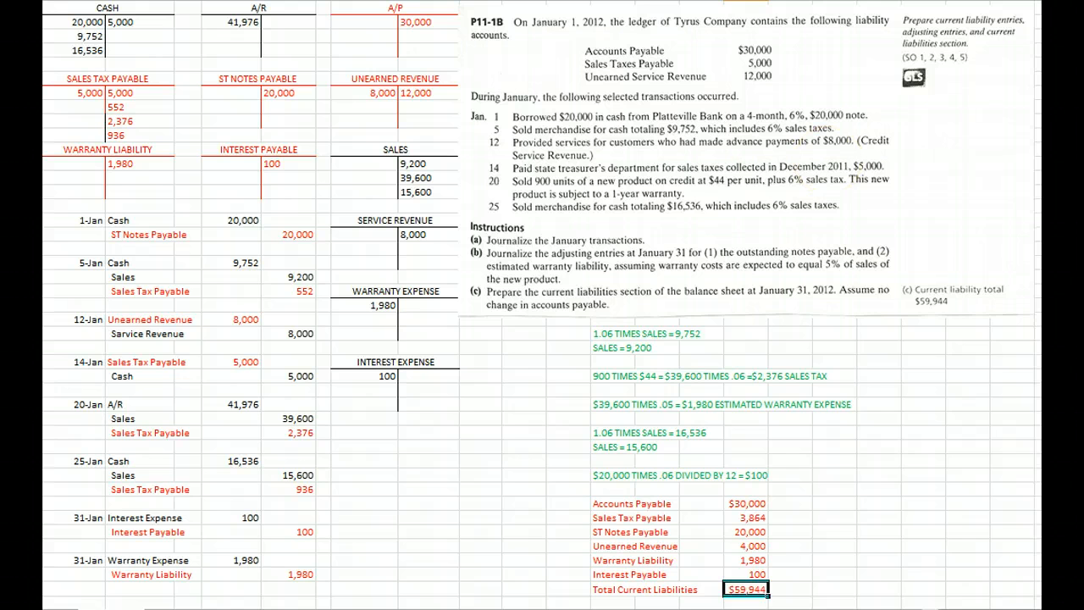